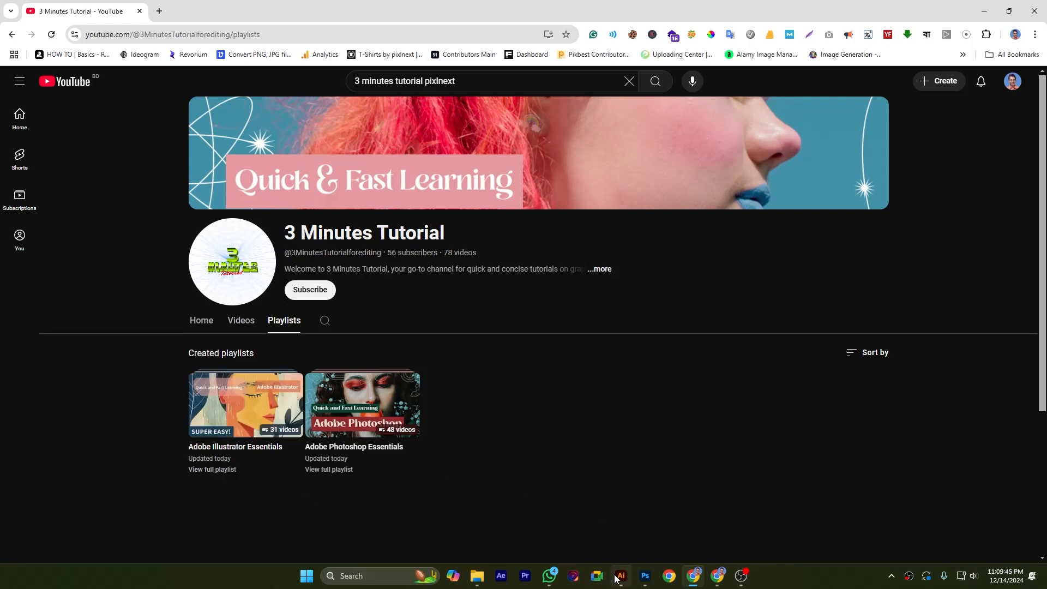
Switch from YouTube to the Illustrator document showing the black petal
left_click(619, 581)
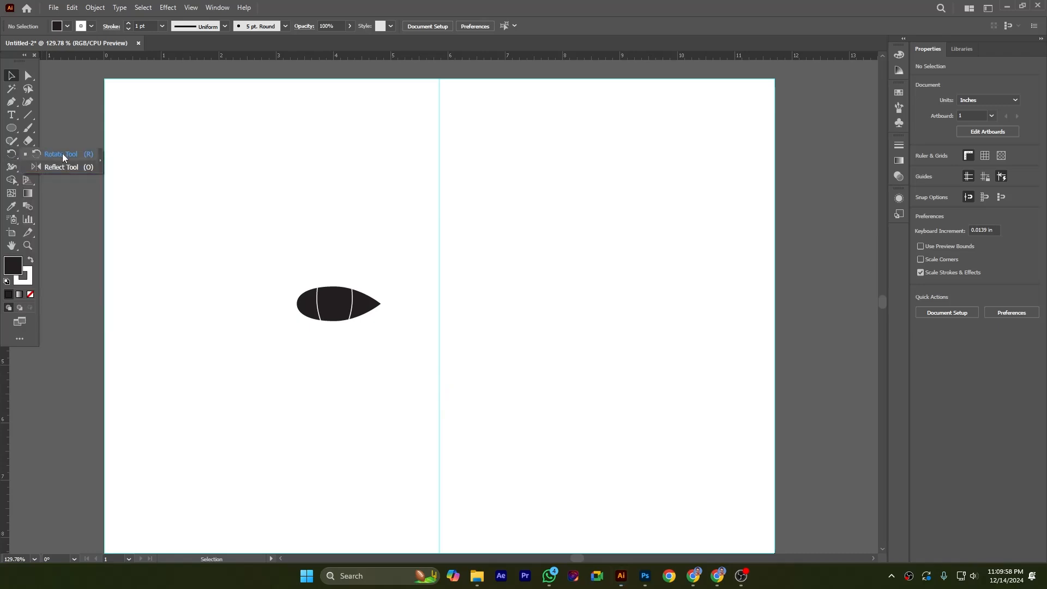
left_click(60, 154)
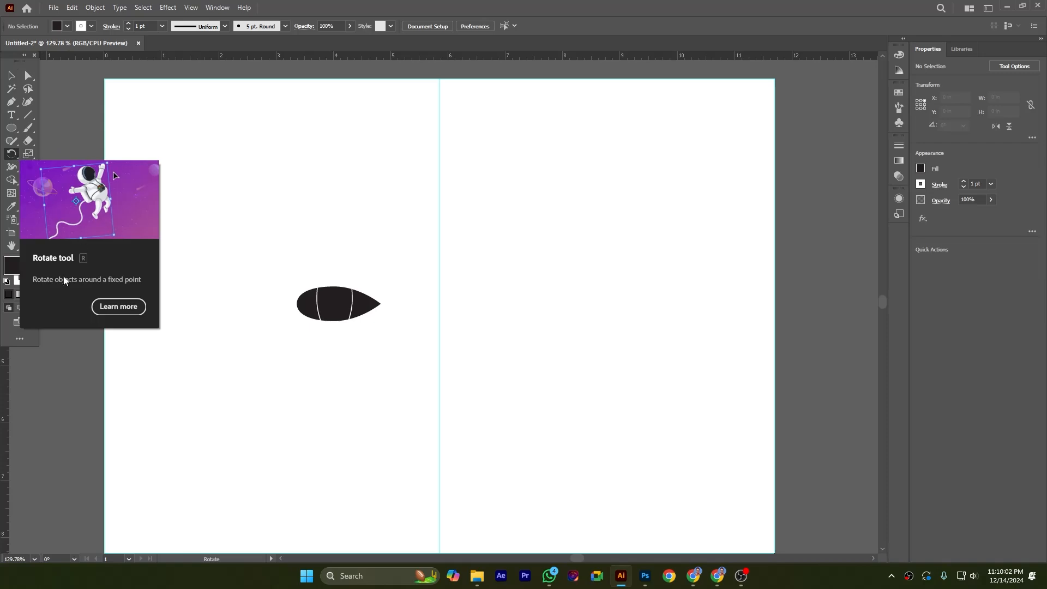
mouse_move(107, 288)
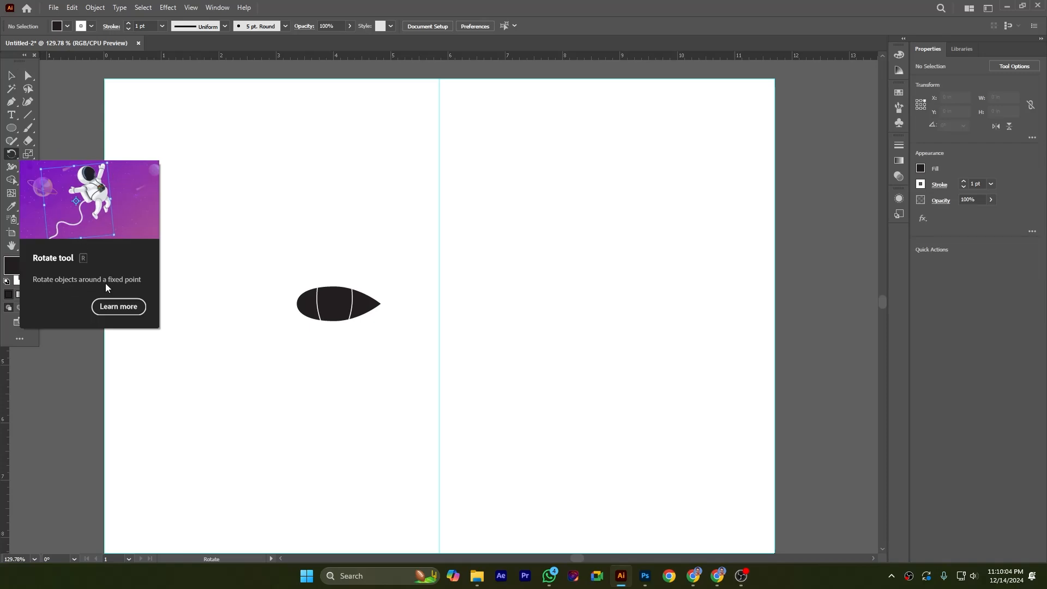
left_click(11, 75)
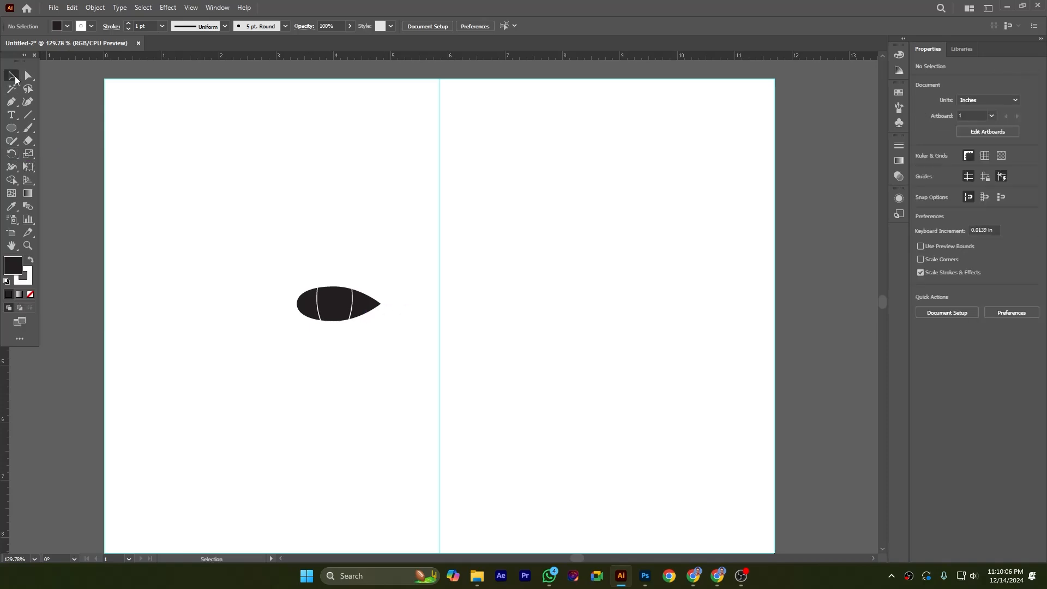
Select the black leaf-shaped petal group
left_click(339, 304)
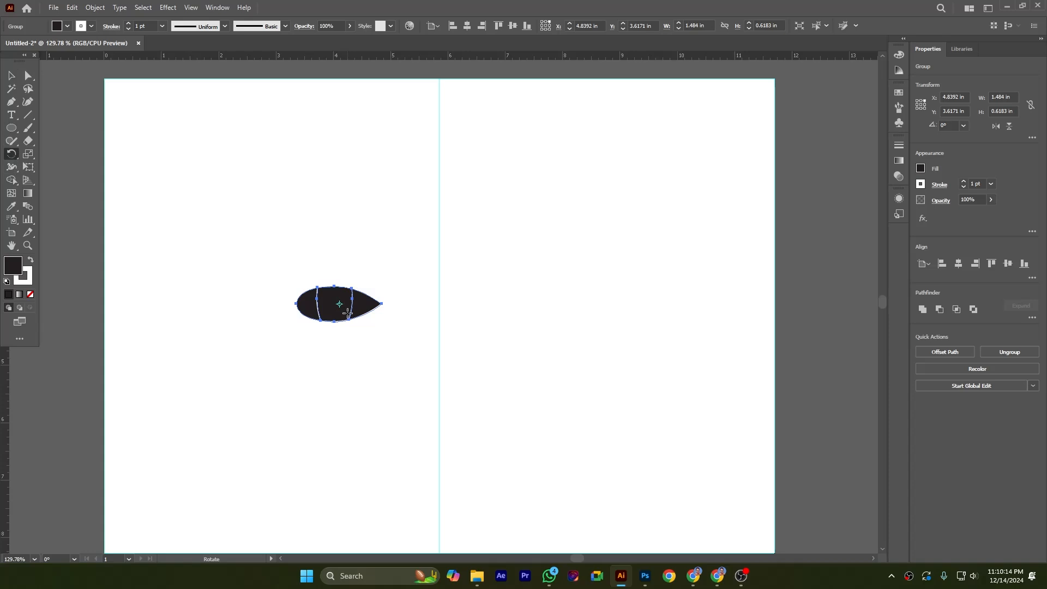
mouse_move(339, 304)
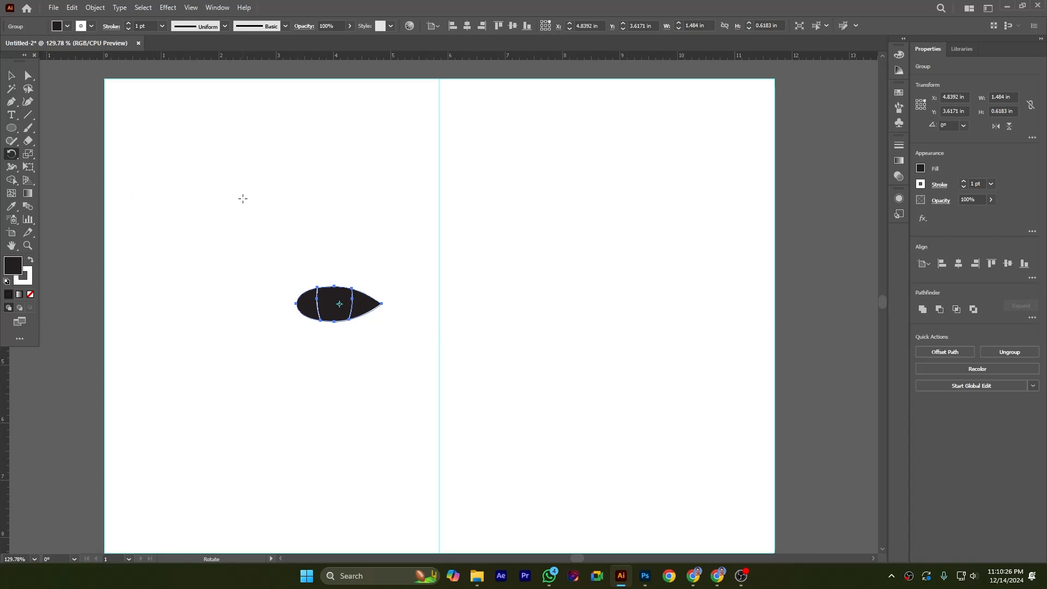
mouse_move(370, 235)
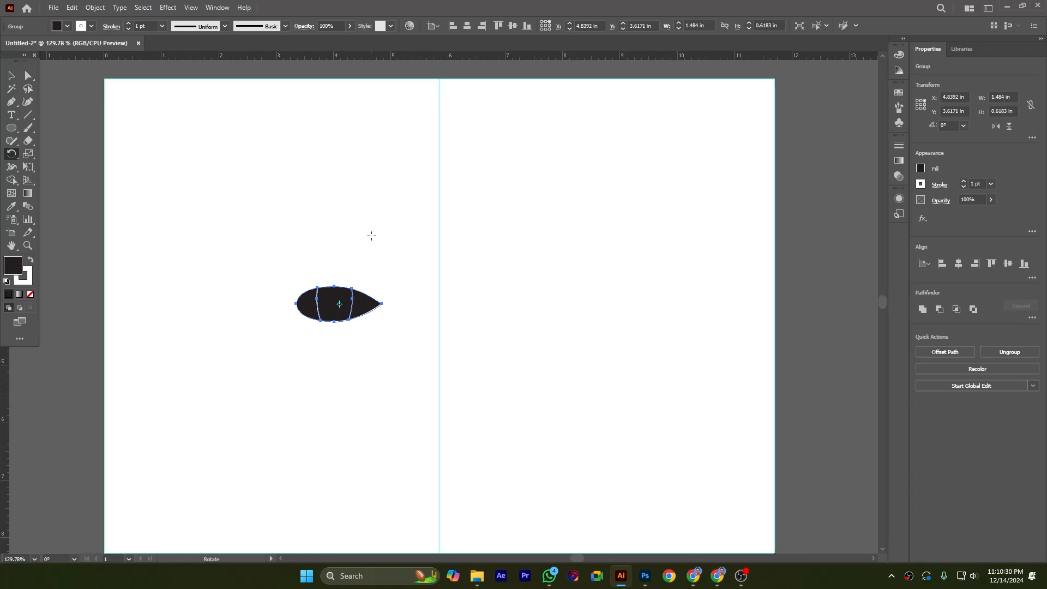
mouse_move(375, 326)
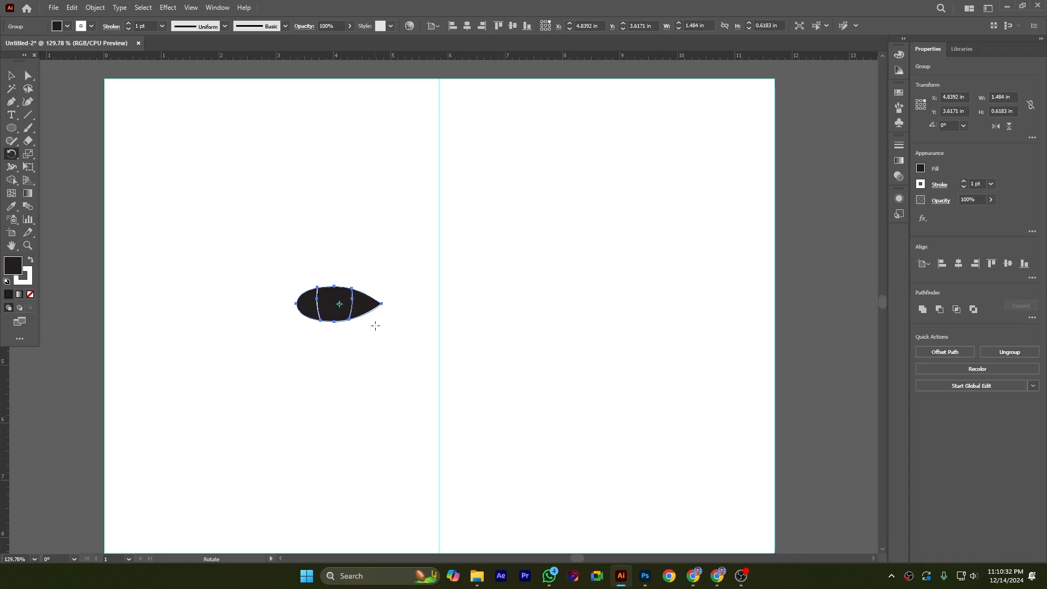
mouse_move(363, 324)
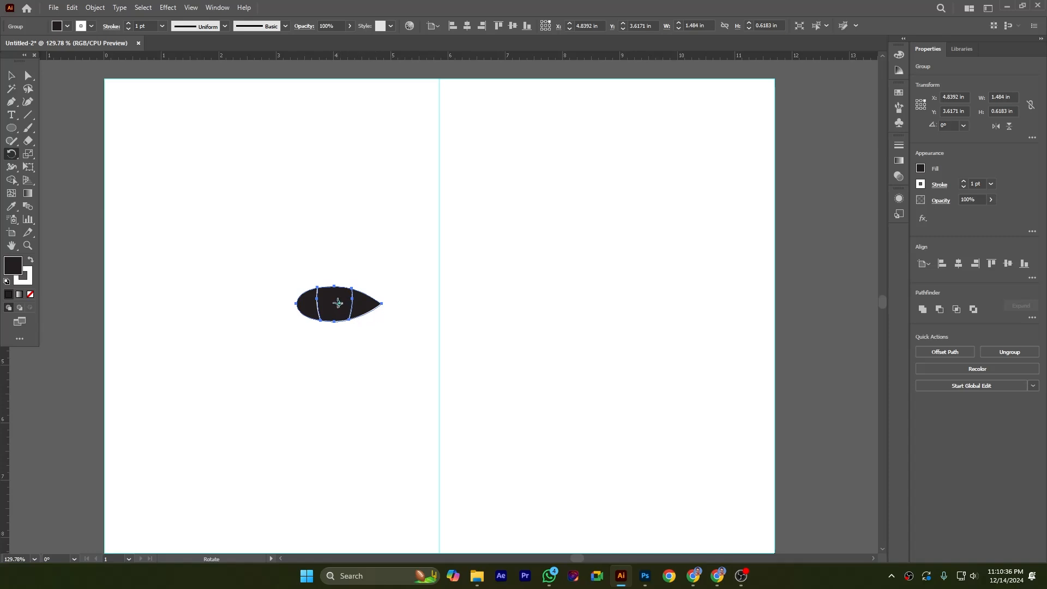
mouse_move(353, 303)
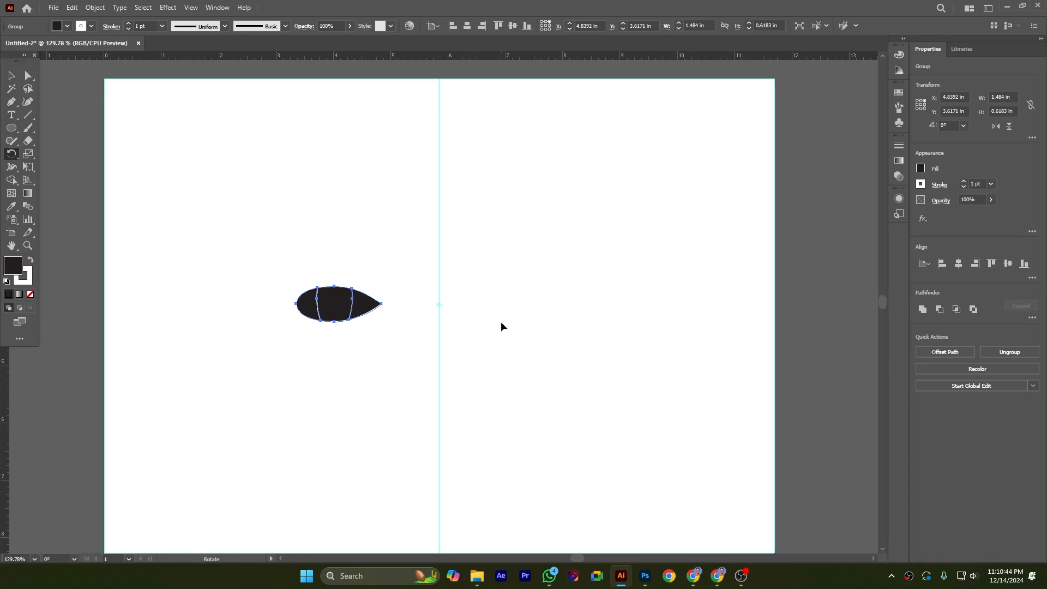
mouse_move(443, 341)
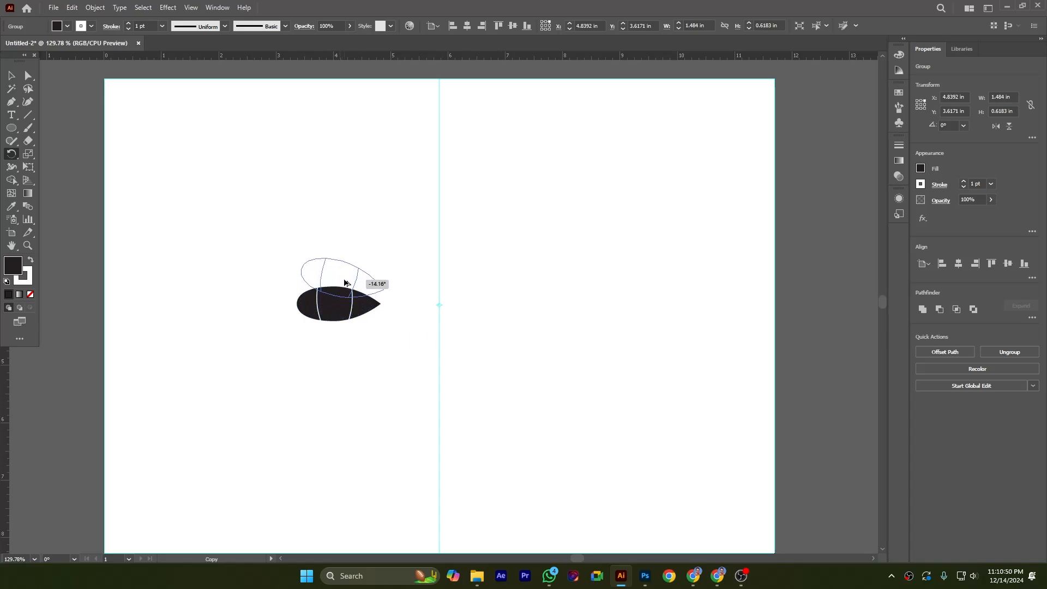
Rotate a copy of the petal around the guide pivot point
left_click_drag(346, 283, 353, 270)
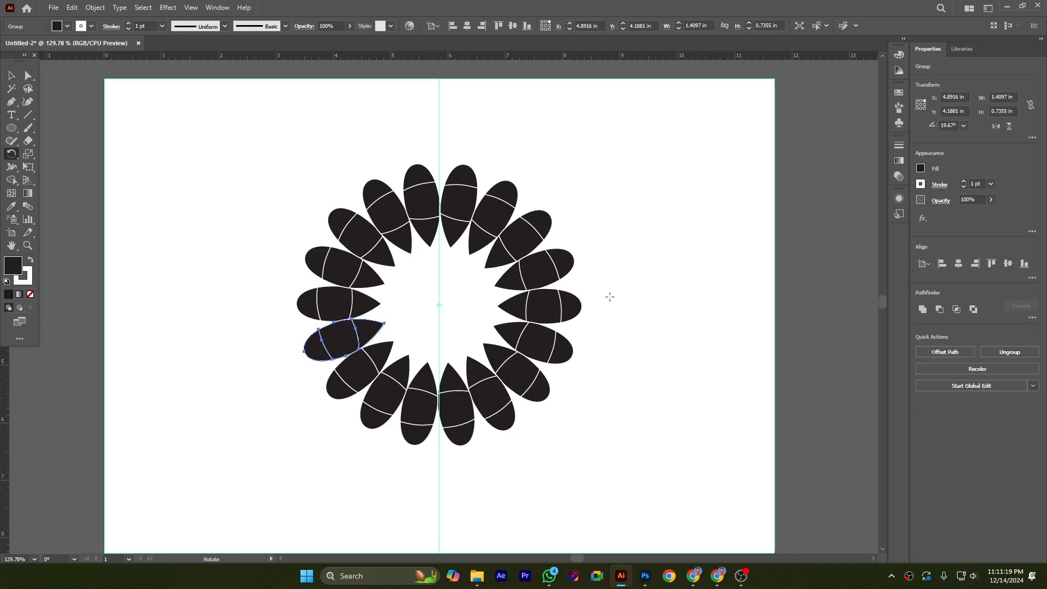
mouse_move(611, 289)
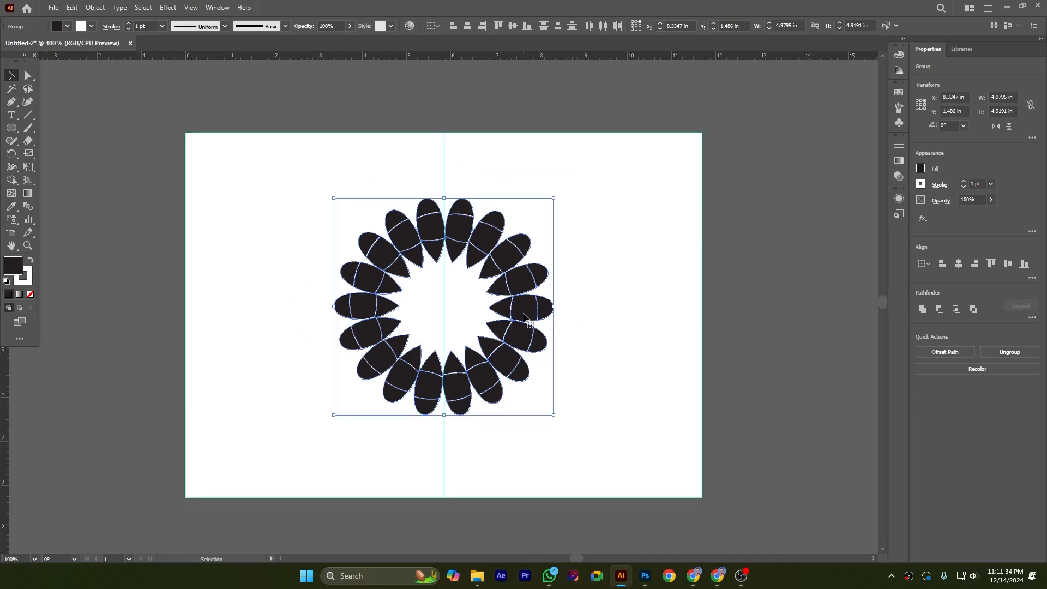
Park the flower ring off the artboard's left edge and place one petal on the right half
left_click_drag(524, 320, 160, 107)
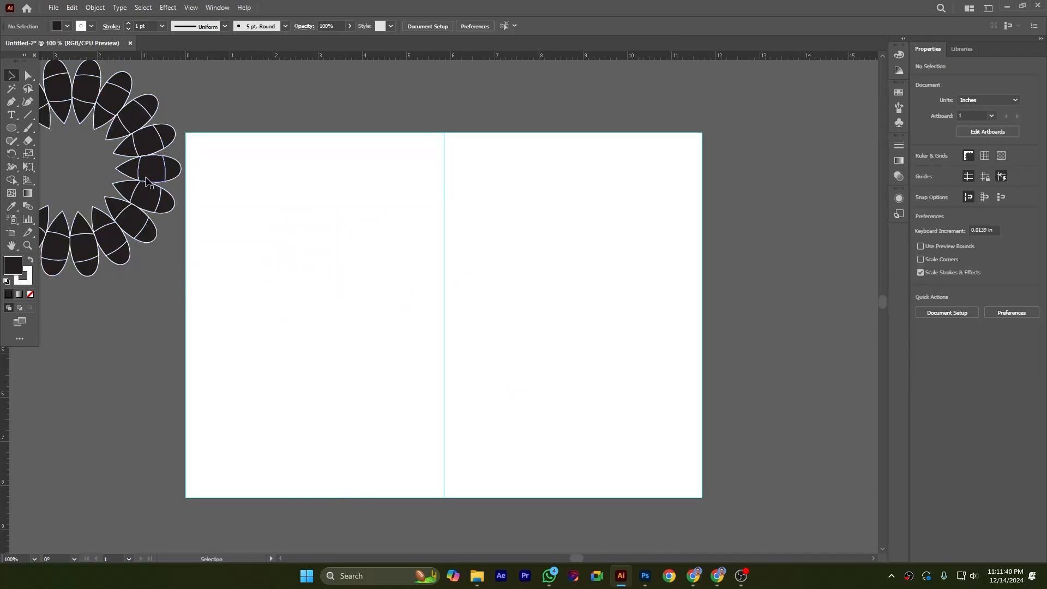
left_click(151, 171)
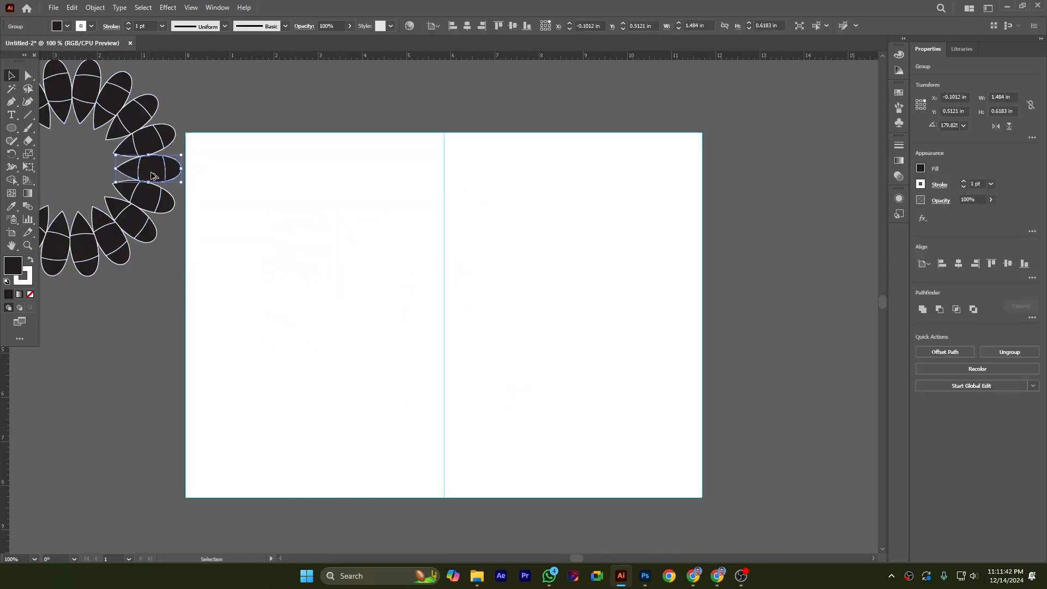
left_click_drag(148, 169, 525, 298)
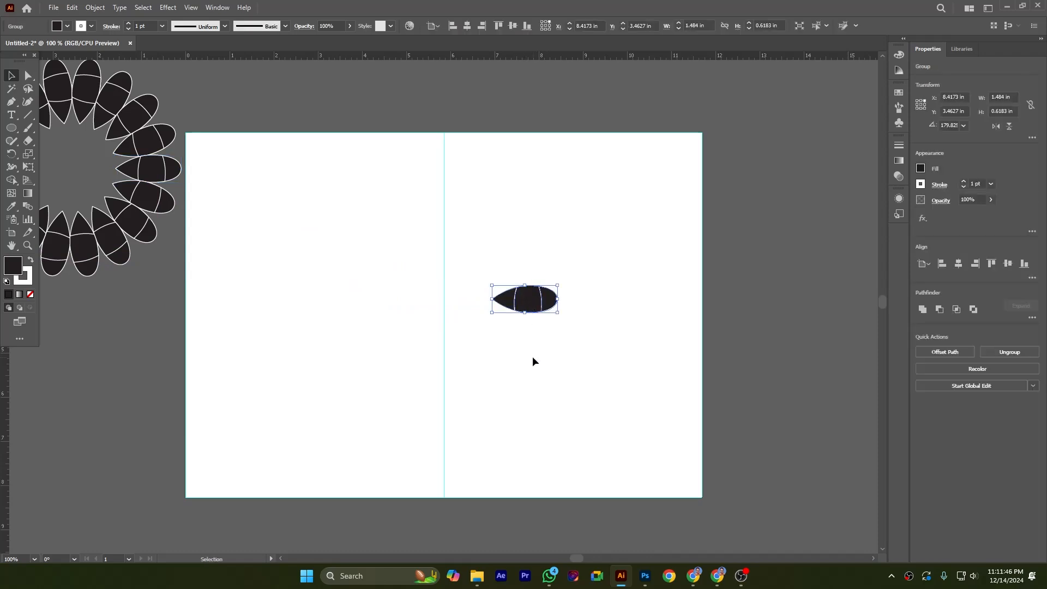
left_click(533, 362)
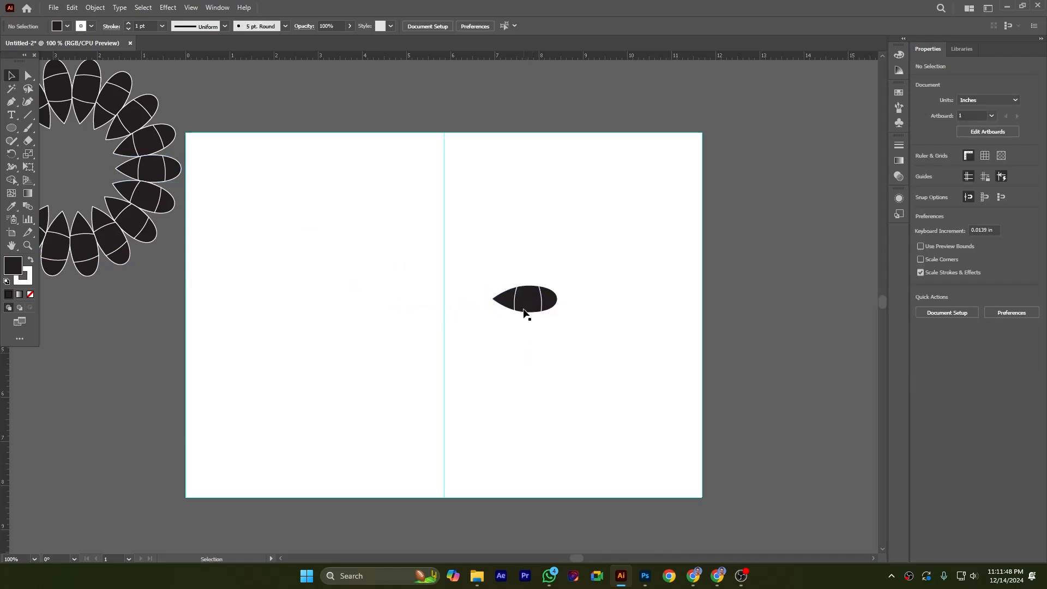
Select the lone petal on the artboard's right half
left_click(526, 300)
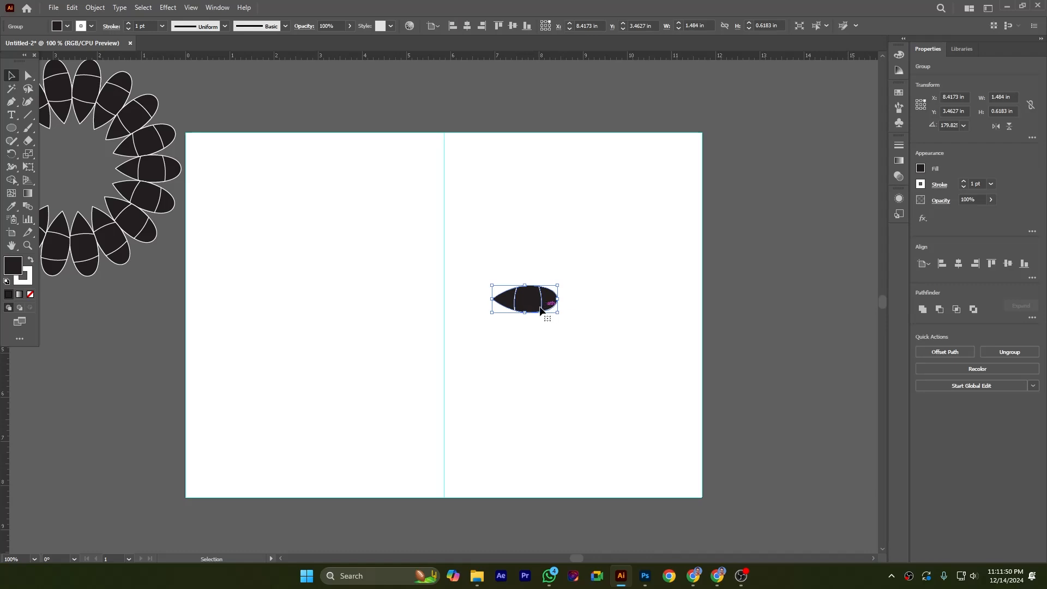
mouse_move(54, 247)
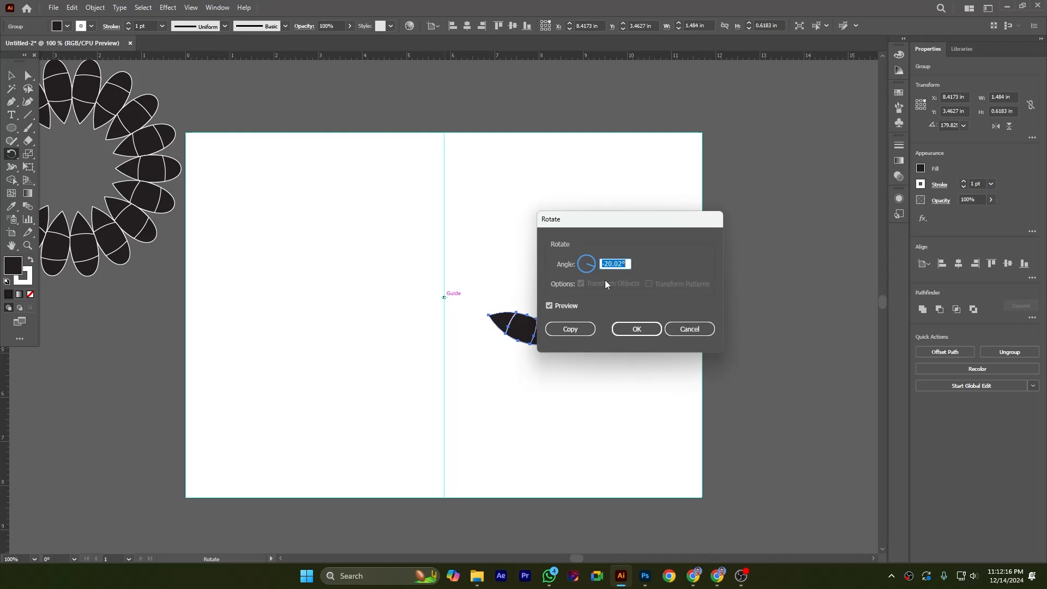
Rotate a copy of the petal by 360/15 degrees around the guide
left_click_drag(627, 218, 688, 211)
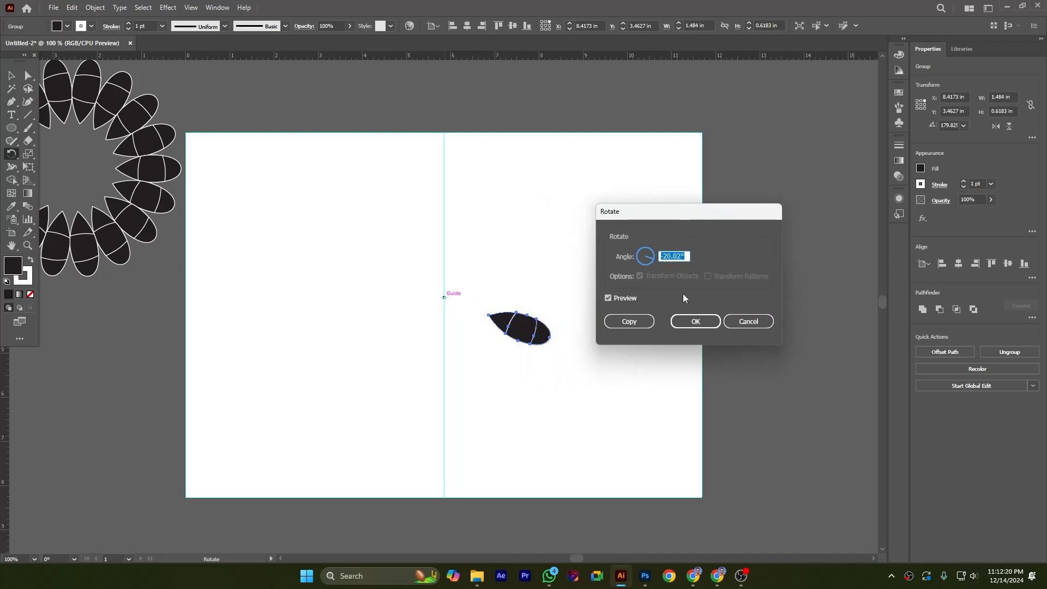
type("360")
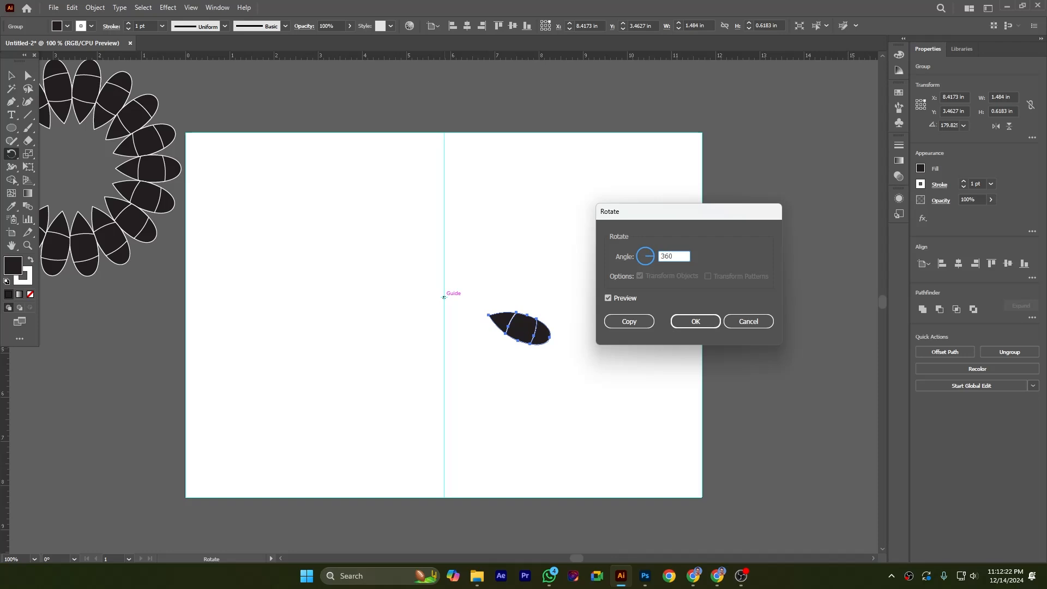
type("/15")
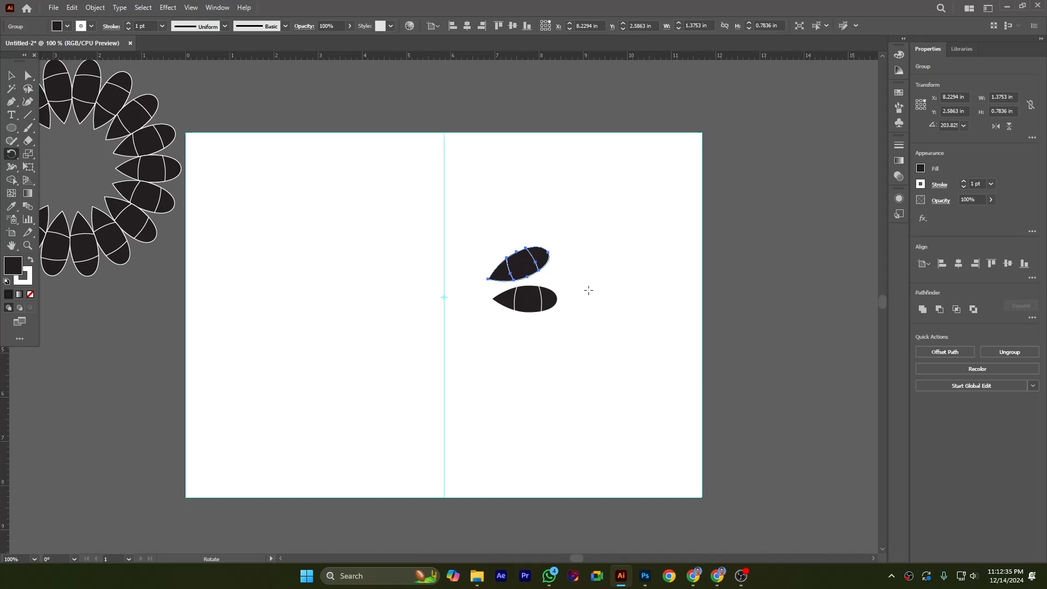
Drag on the canvas twice while repeating the rotated petal copies
left_click_drag(521, 264, 508, 234)
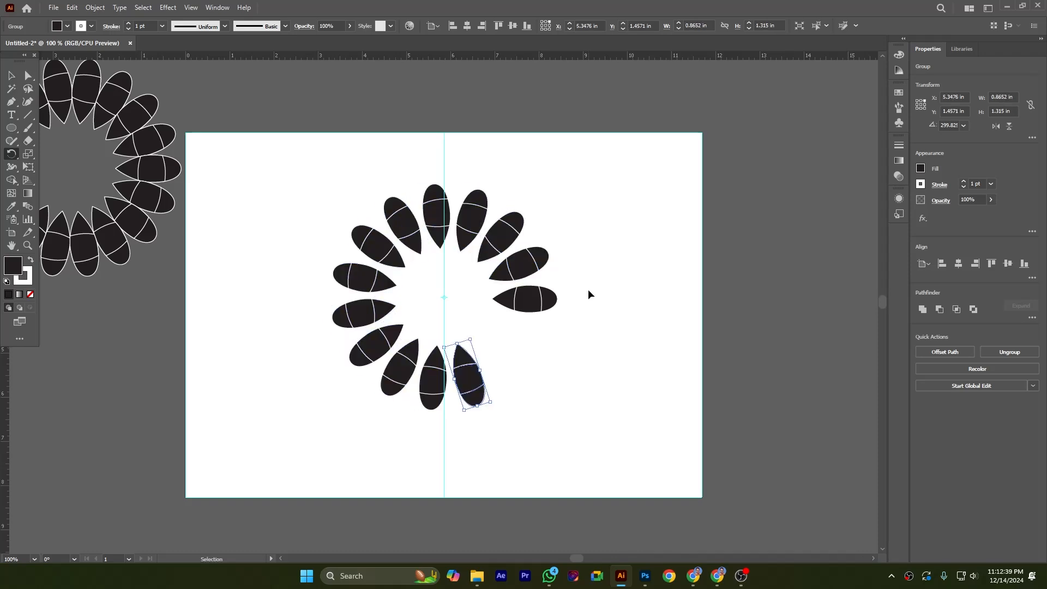
left_click_drag(473, 375, 528, 334)
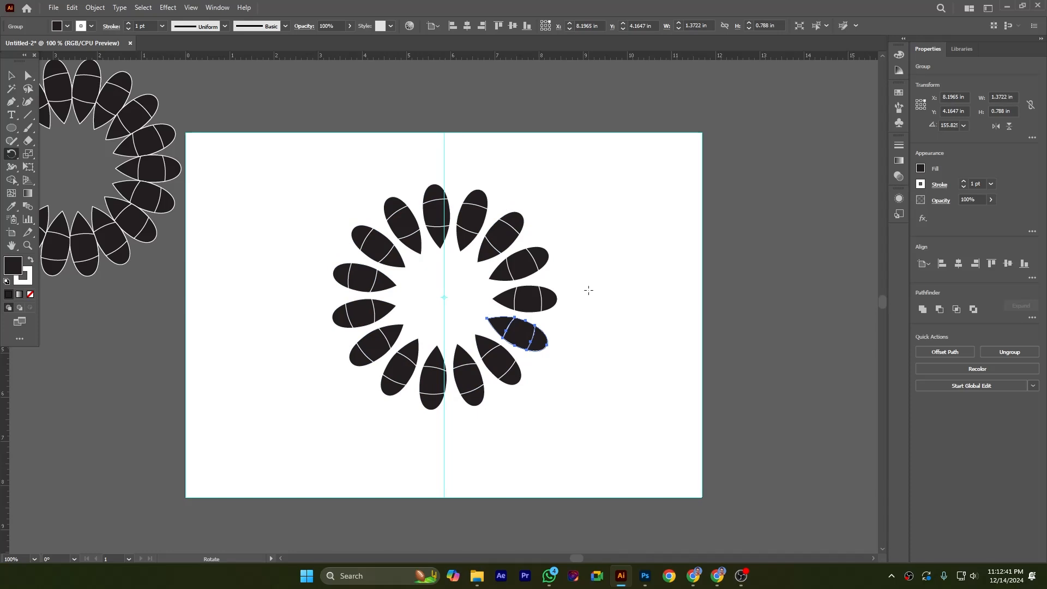